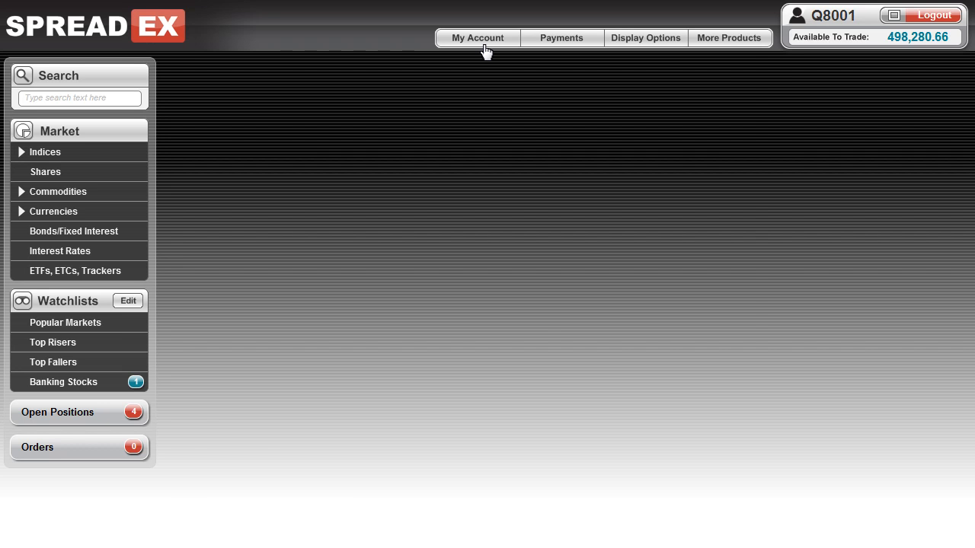
- Go to My Account to view the credit limit, ledger and available-to-trade summary
{"action": "left_click", "coordinate": [476, 39]}
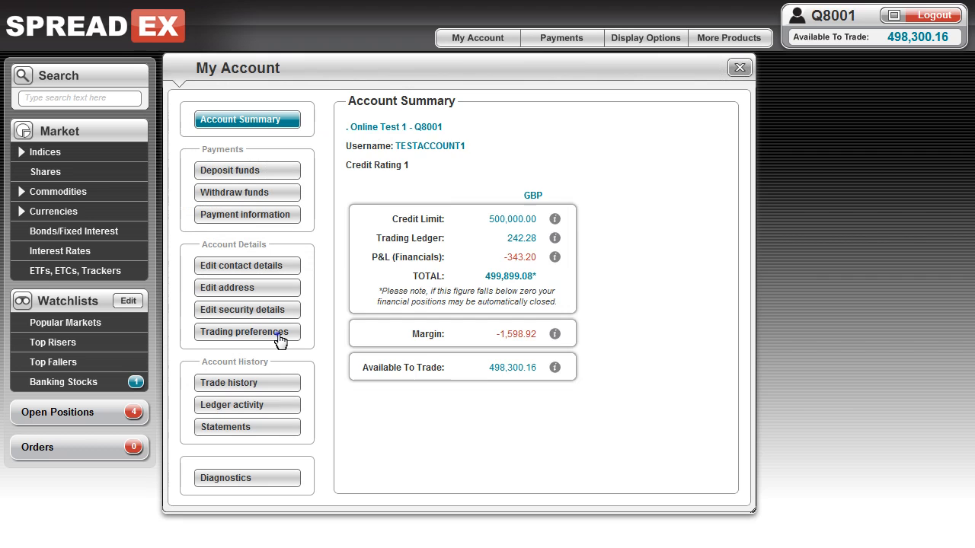
- In Trading preferences, roll trades for All Maturity Periods and Shares, set instant email confirmations to No, and submit
{"action": "left_click", "coordinate": [245, 332]}
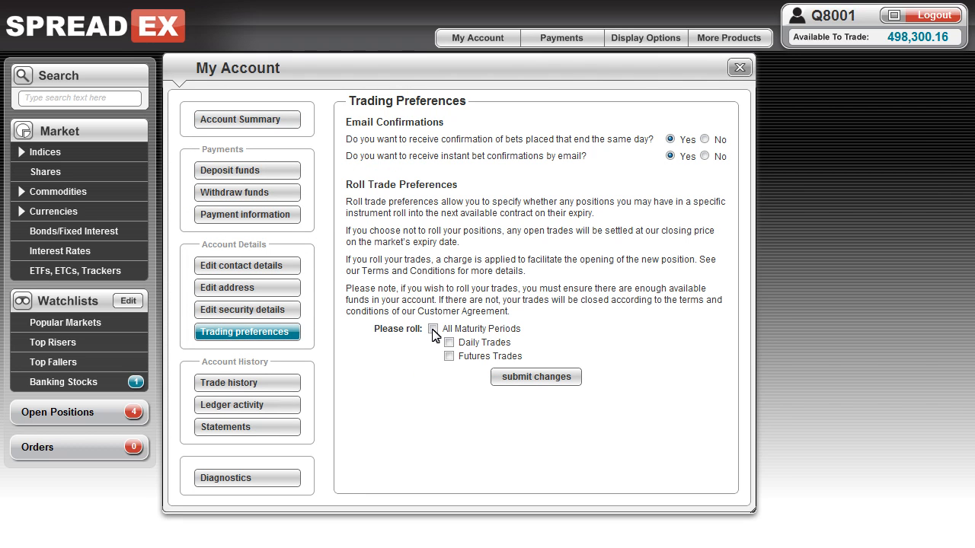
{"action": "left_click", "coordinate": [435, 329]}
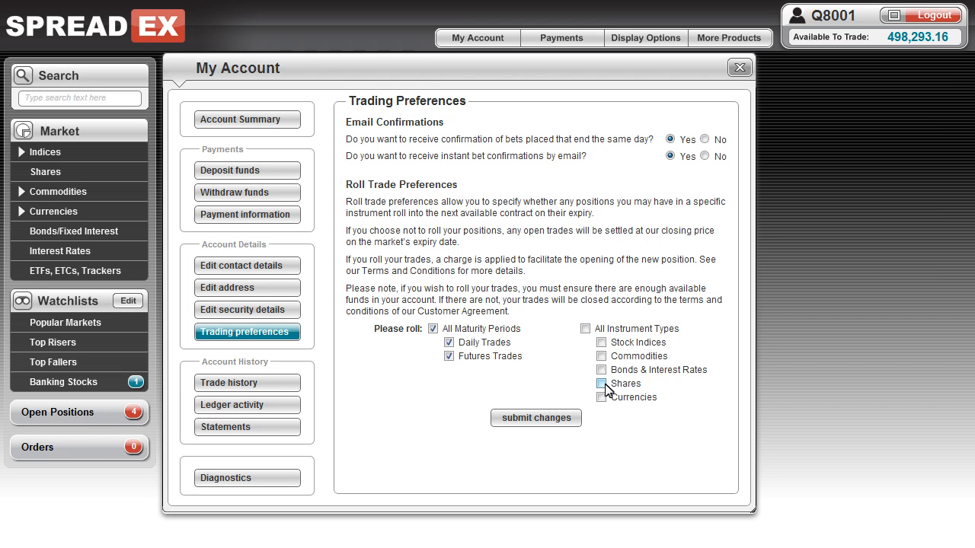
{"action": "left_click", "coordinate": [600, 384]}
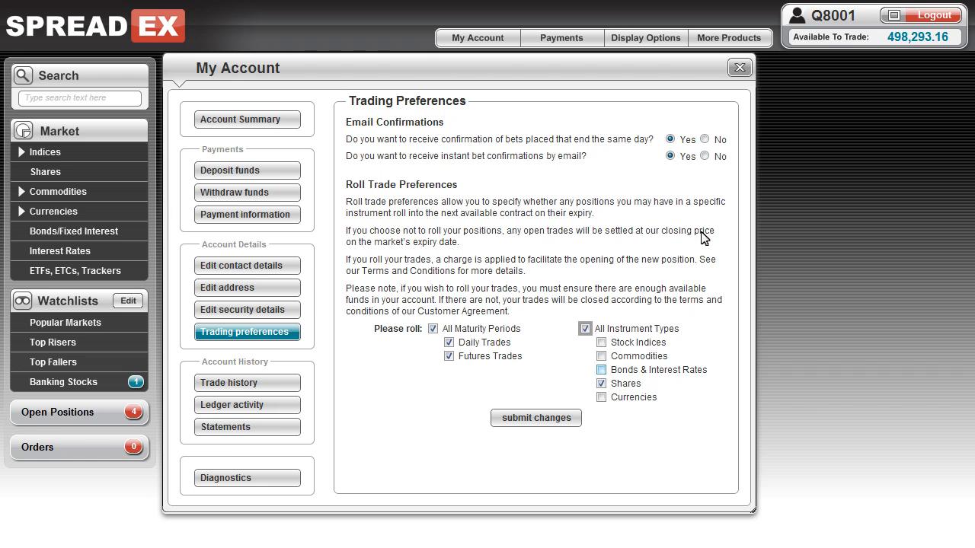
{"action": "left_click", "coordinate": [703, 155]}
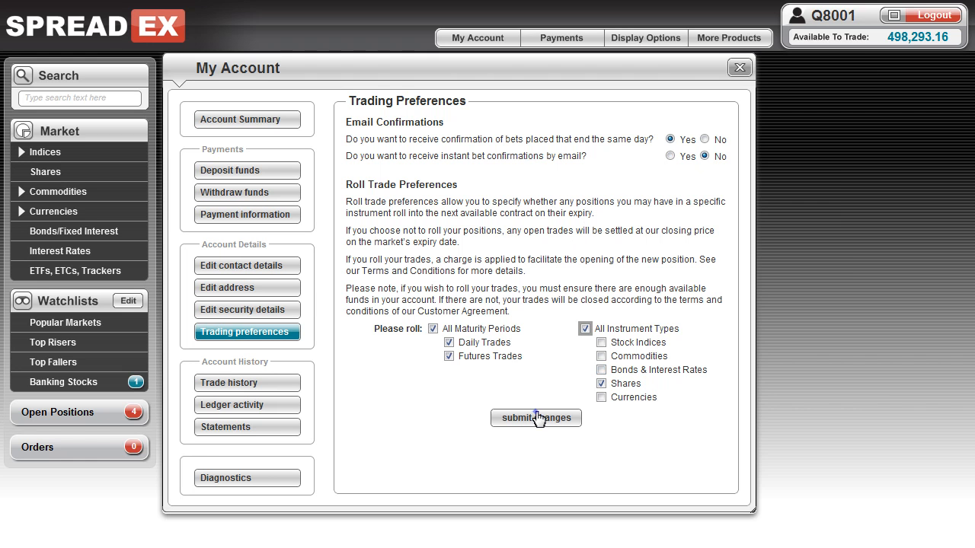
{"action": "left_click", "coordinate": [536, 417]}
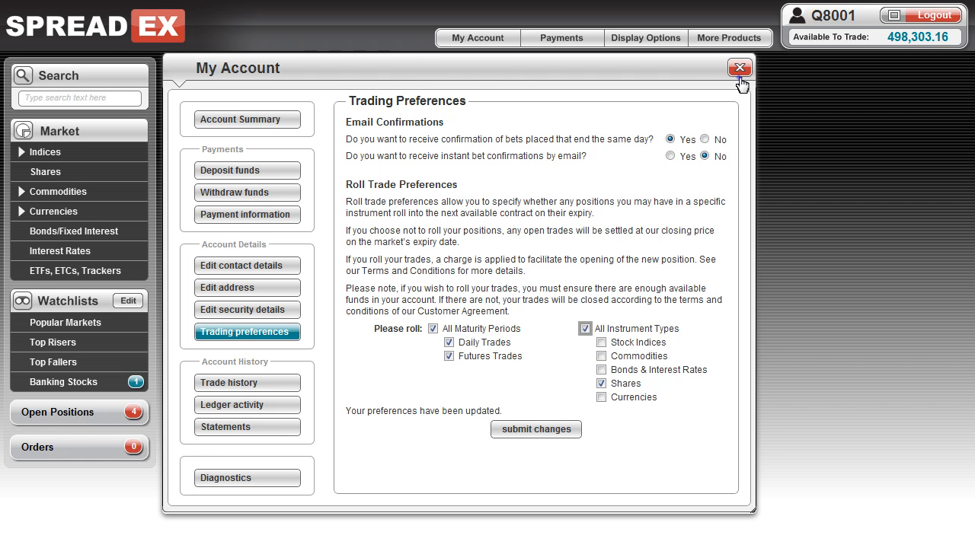